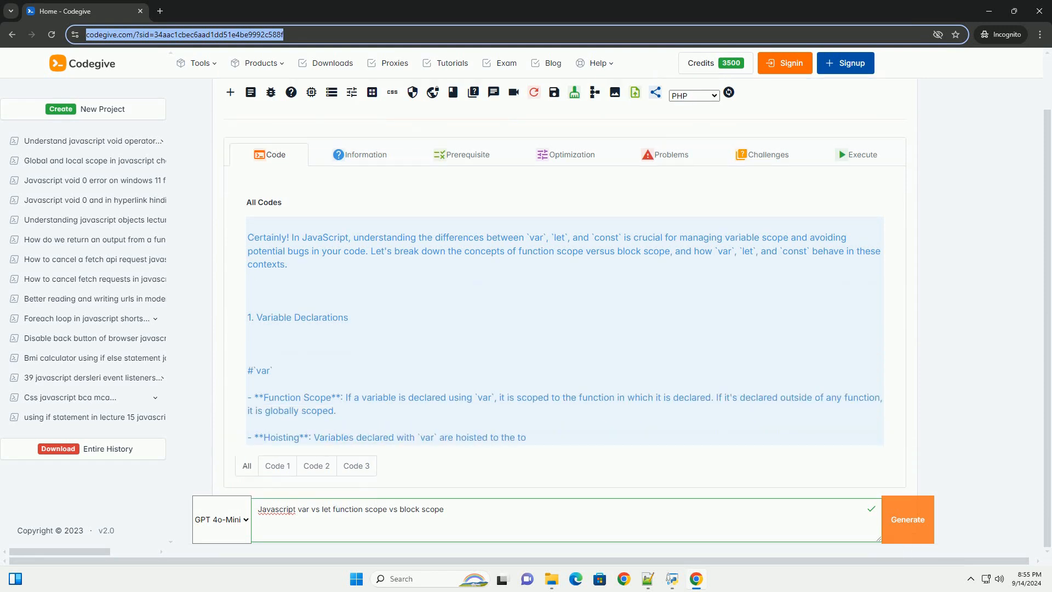
scroll("up", 3)
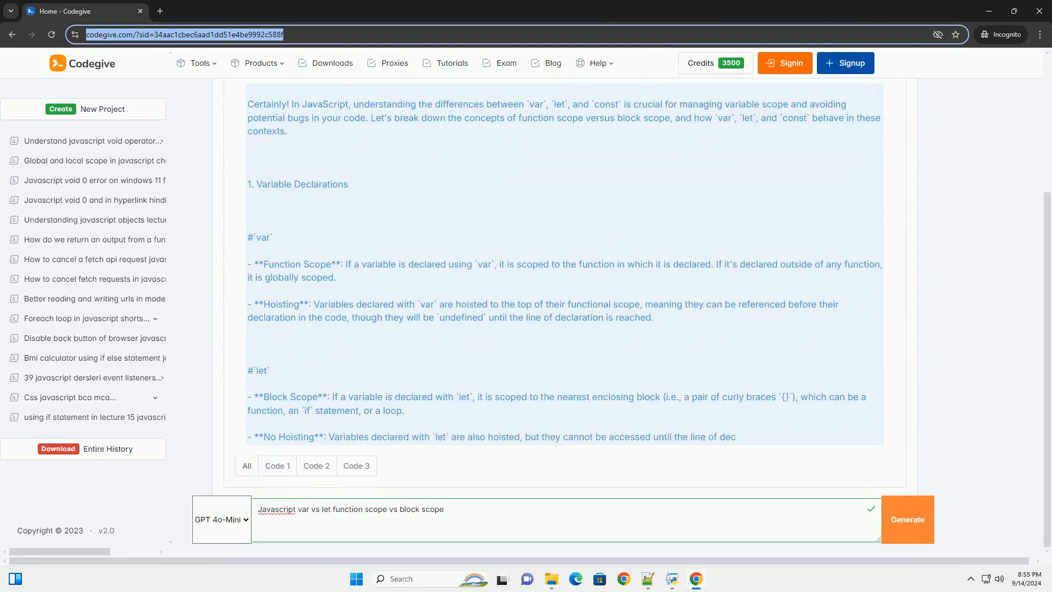
scroll("down", 3)
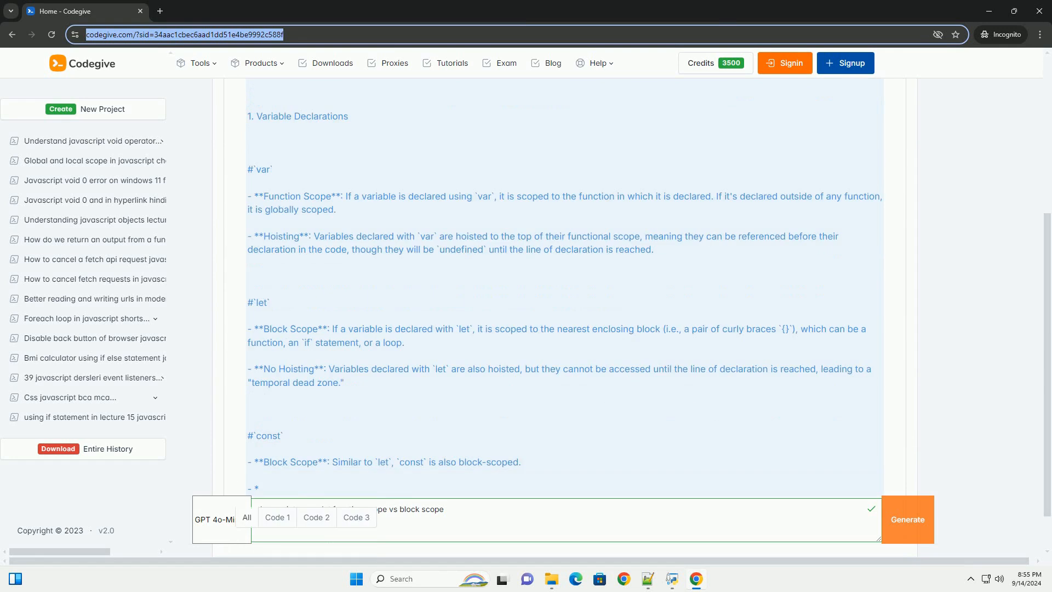
scroll("down", 3)
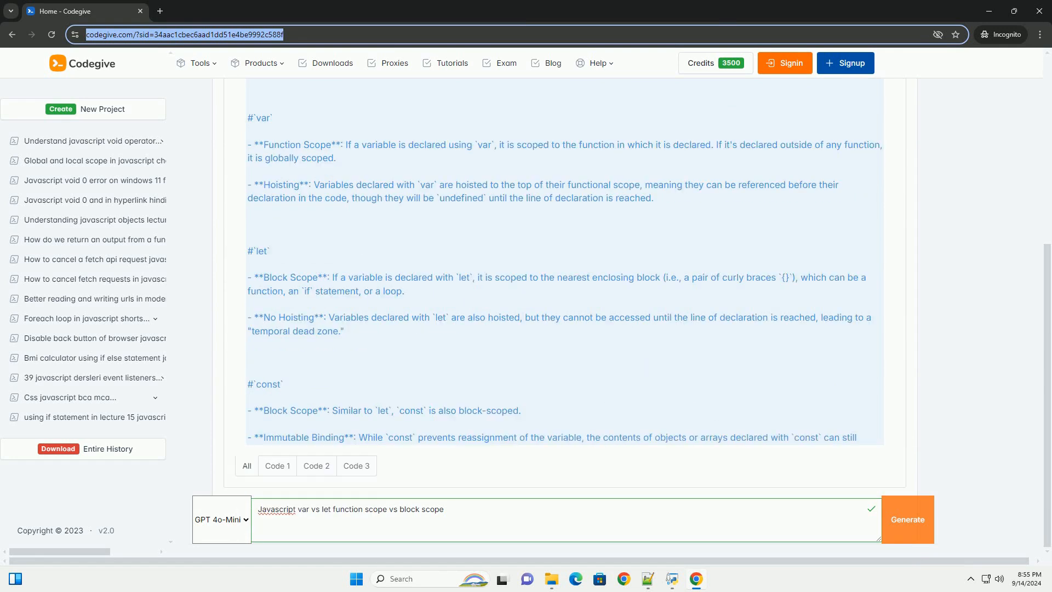
scroll("down", 3)
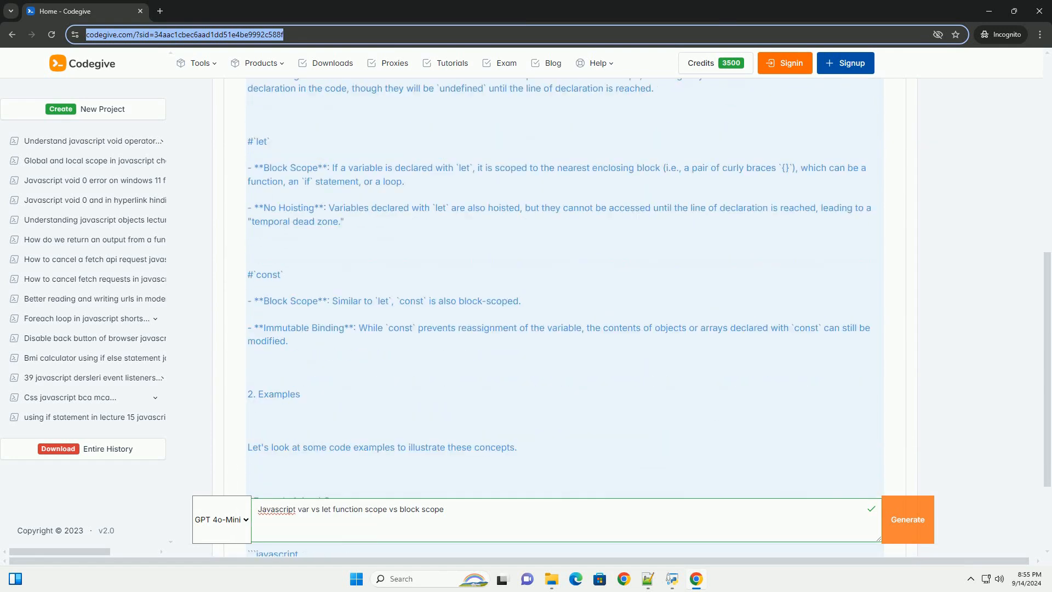
scroll("down", 3)
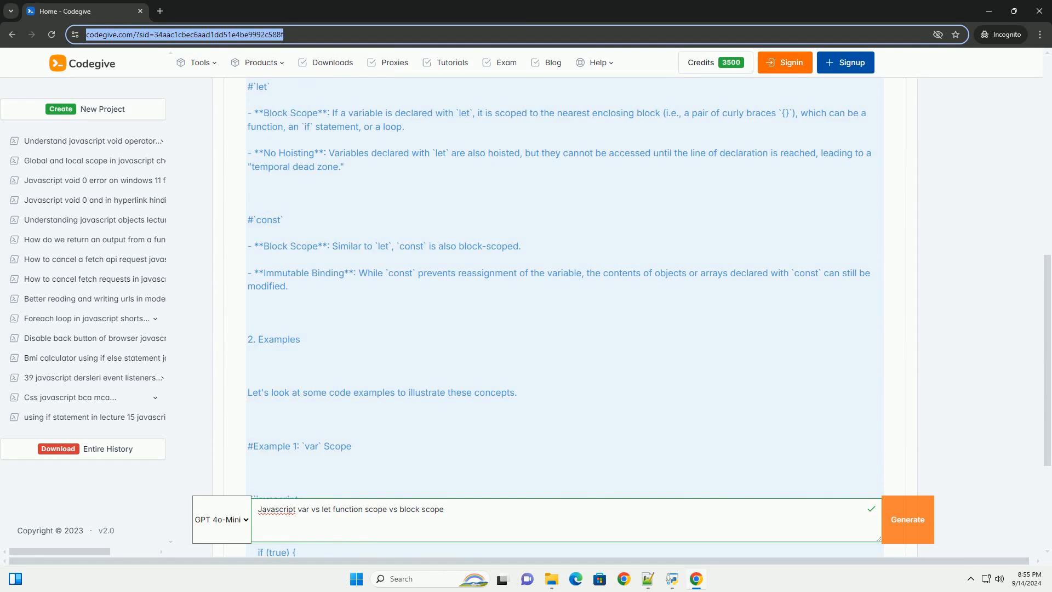
scroll("down", 3)
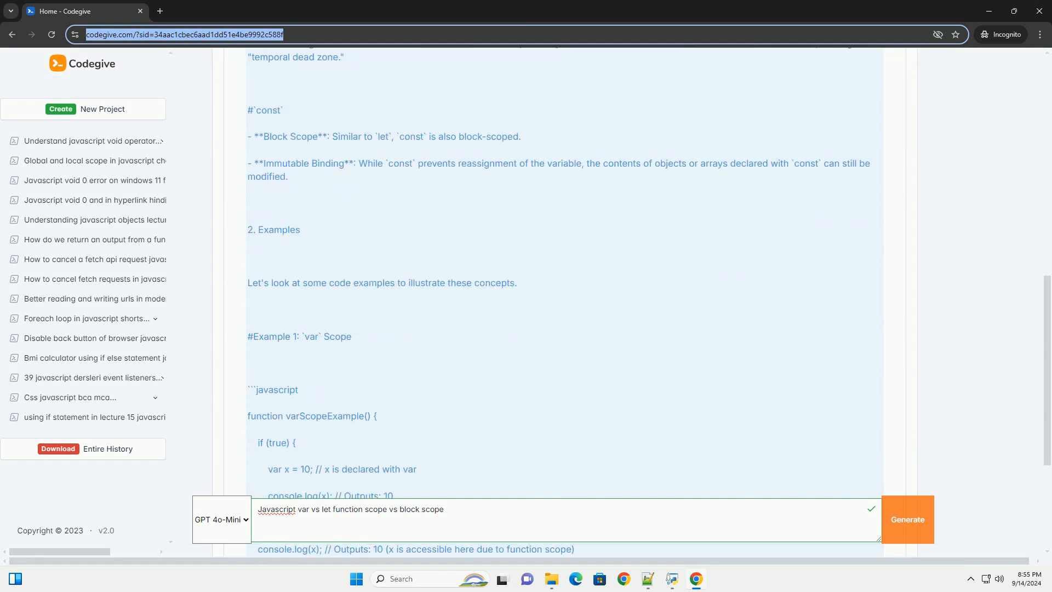
scroll("down", 3)
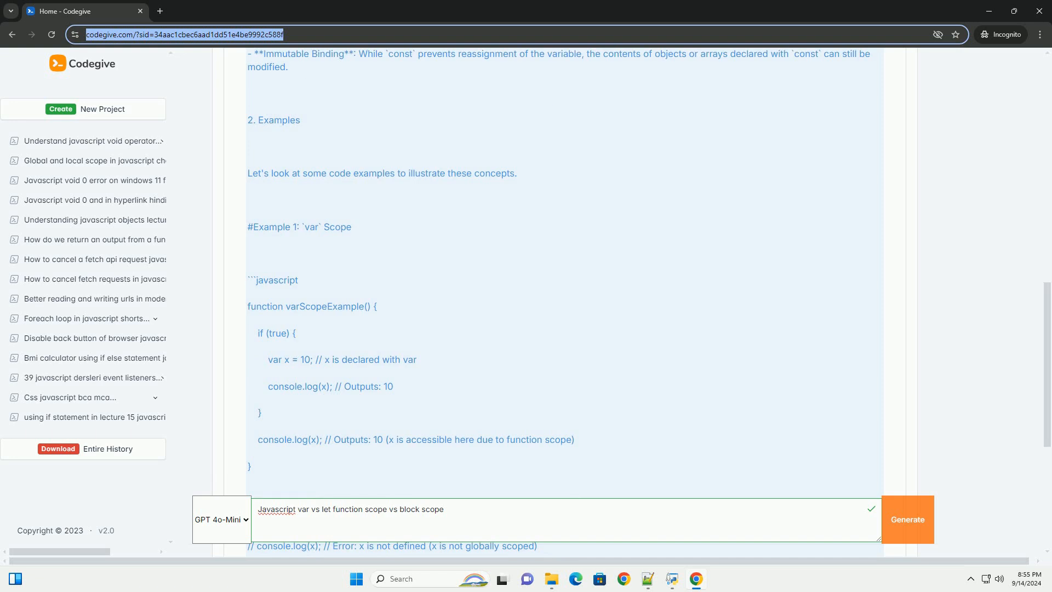
scroll("down", 3)
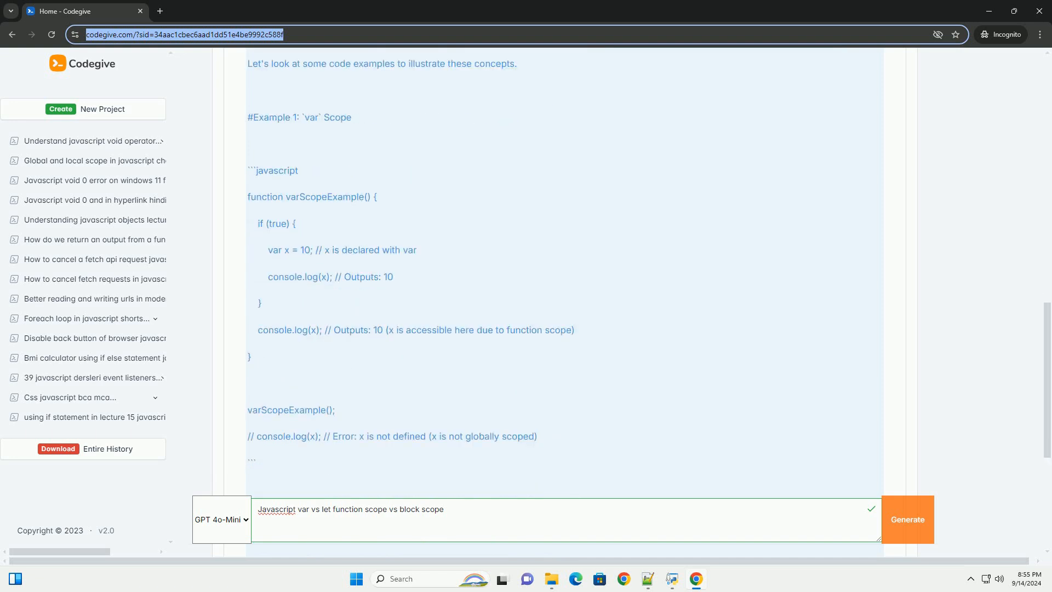
scroll("down", 3)
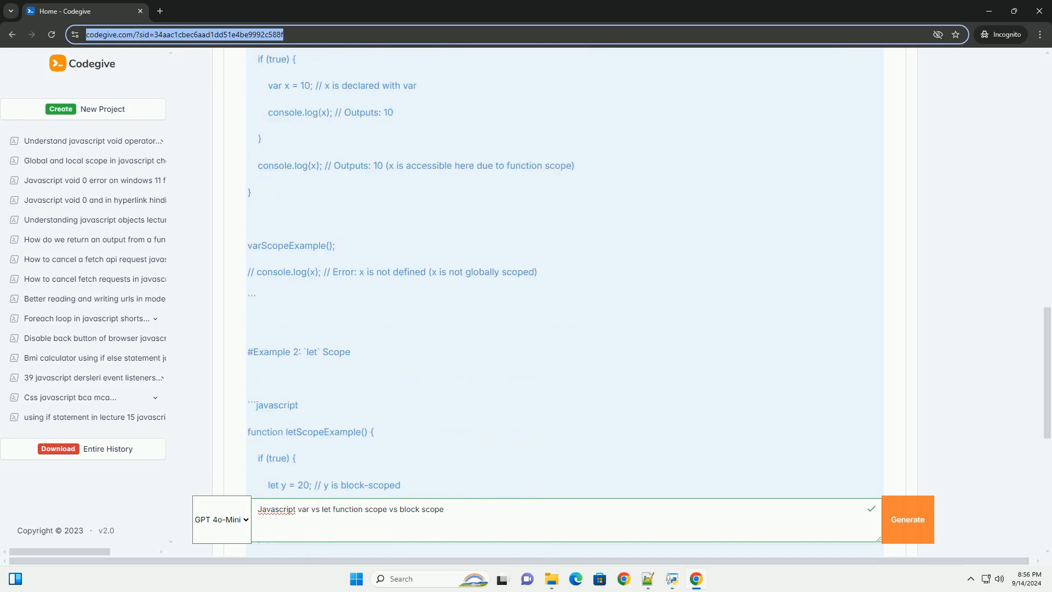
scroll("down", 3)
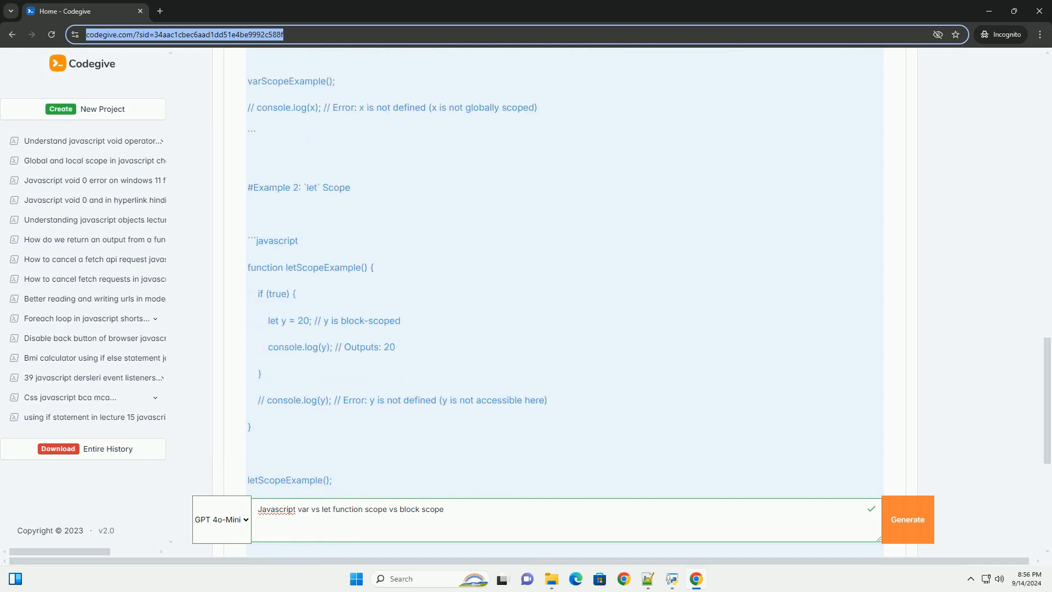
scroll("down", 3)
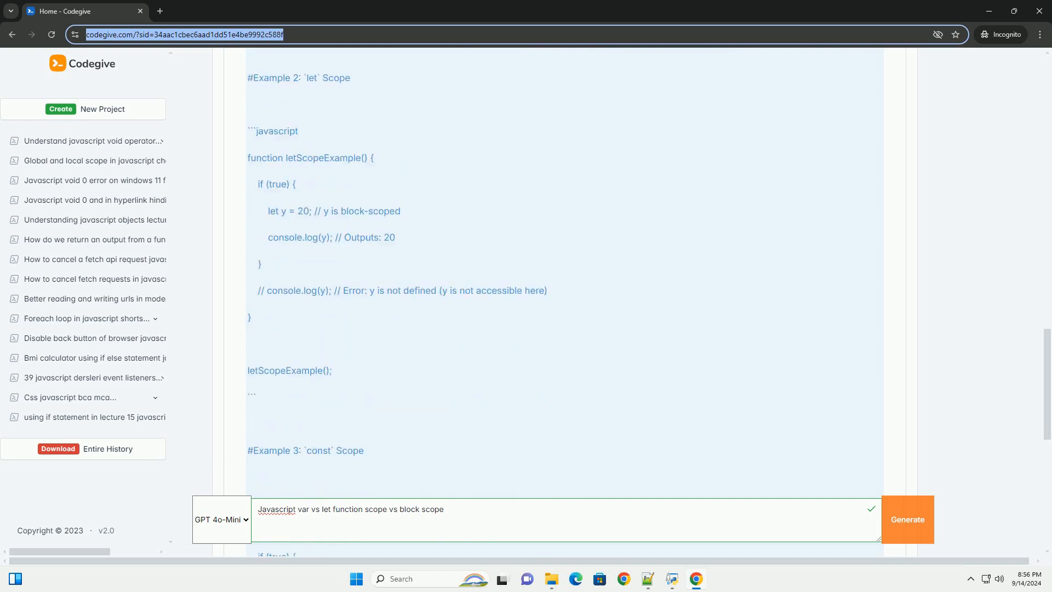
scroll("down", 3)
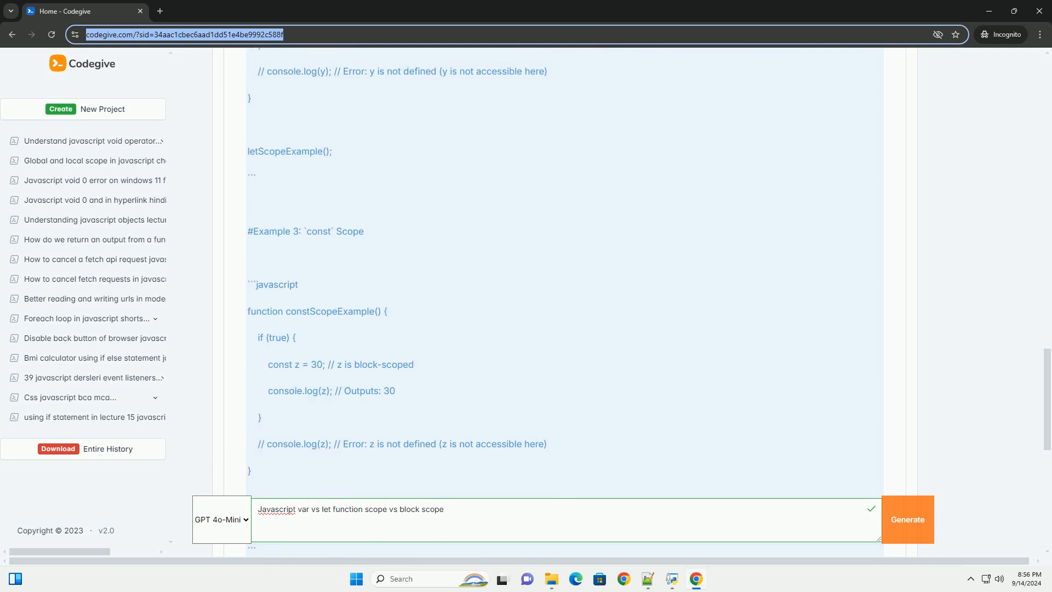
scroll("down", 3)
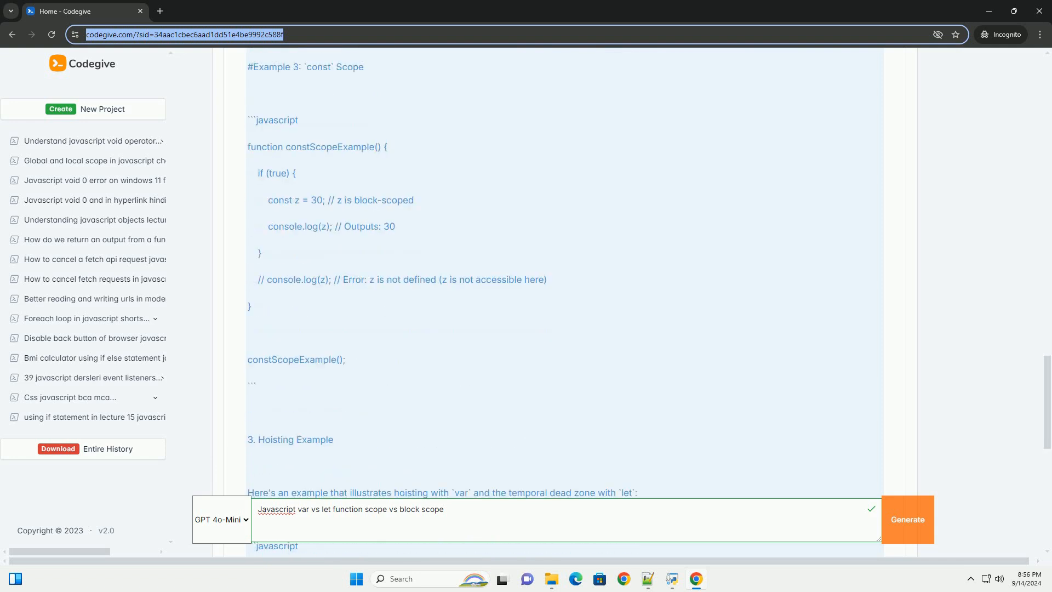
scroll("down", 3)
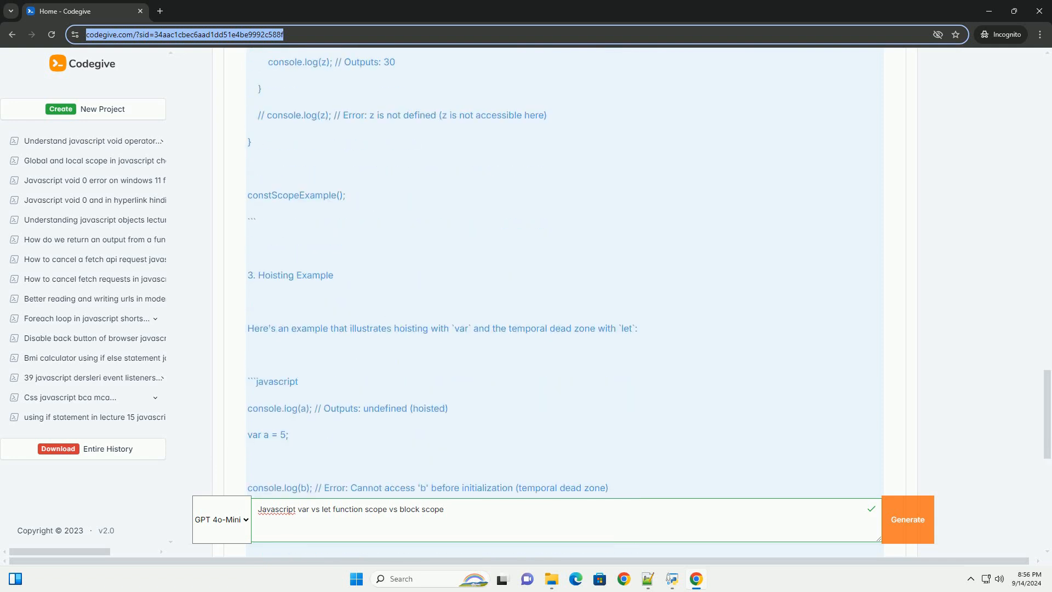
scroll("down", 3)
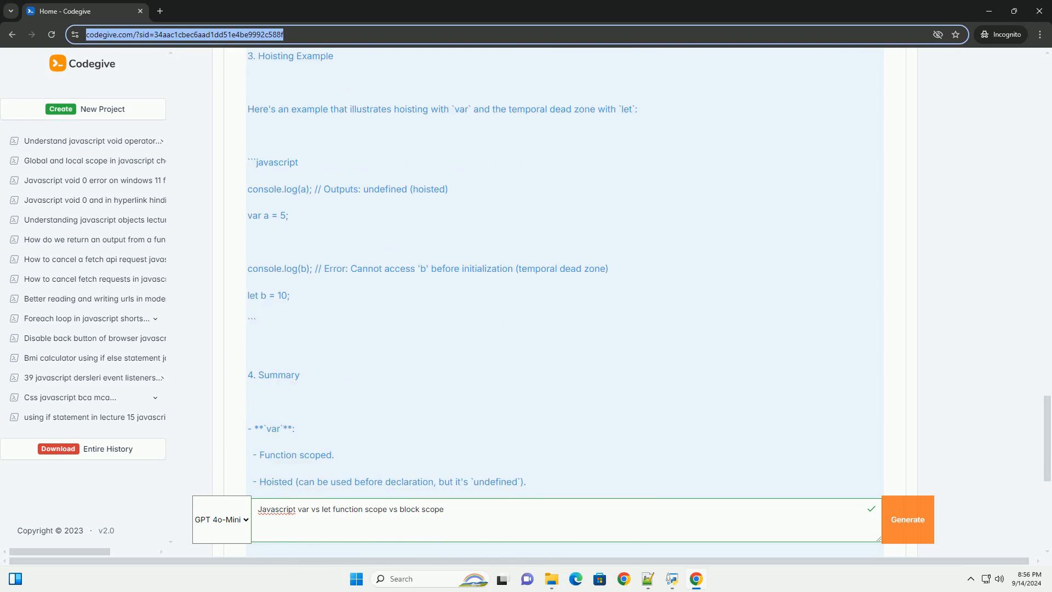
scroll("down", 3)
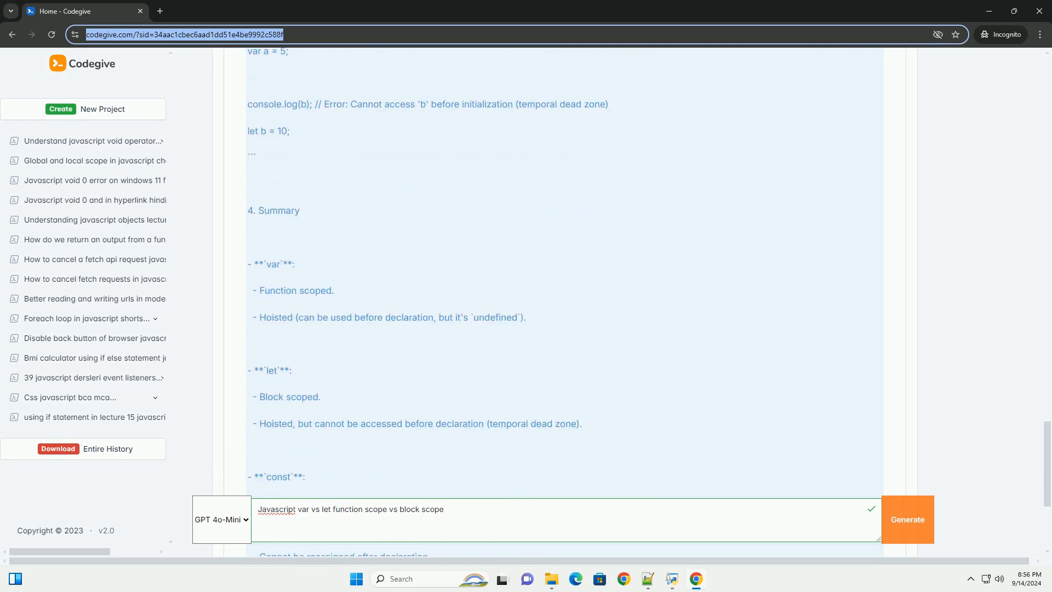